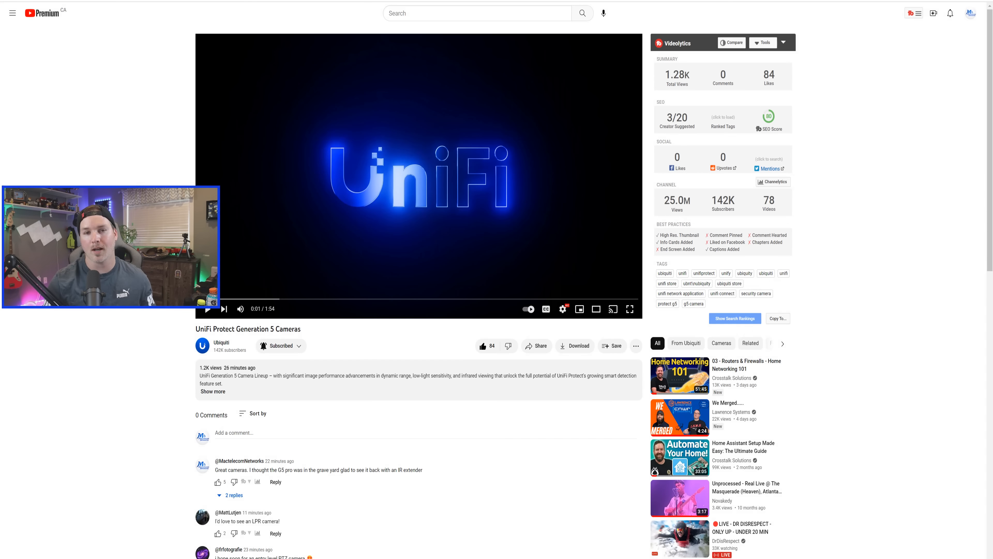
Play the UniFi Protect Generation 5 Cameras announcement video
click(629, 310)
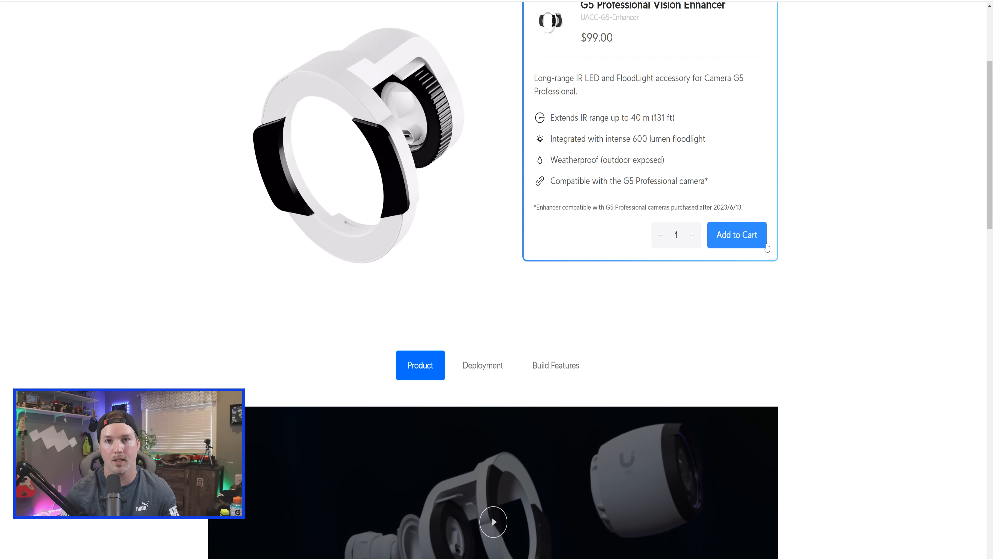
Scroll the Vision Enhancer page past the product video to the image gallery and Specifications
scroll(down, 3)
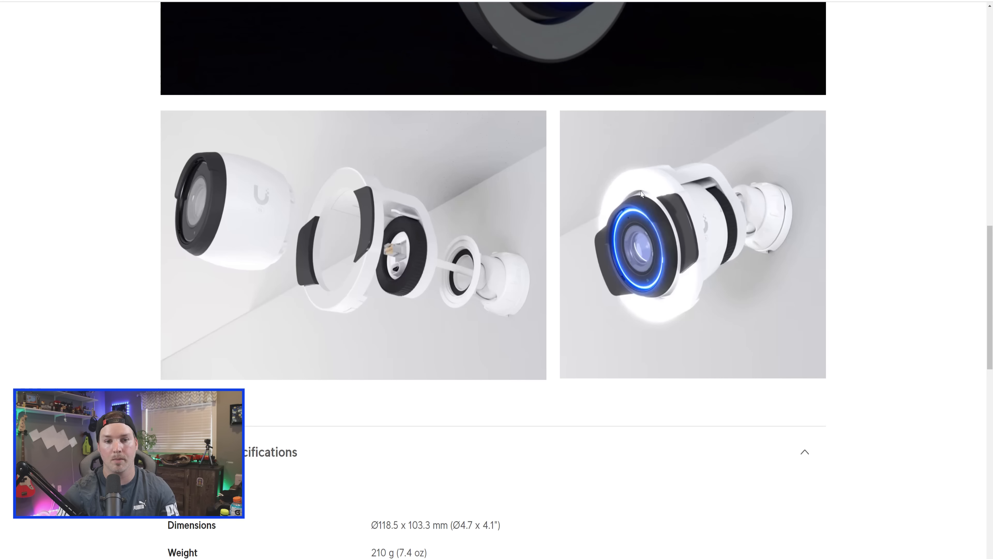
mouse_move(683, 210)
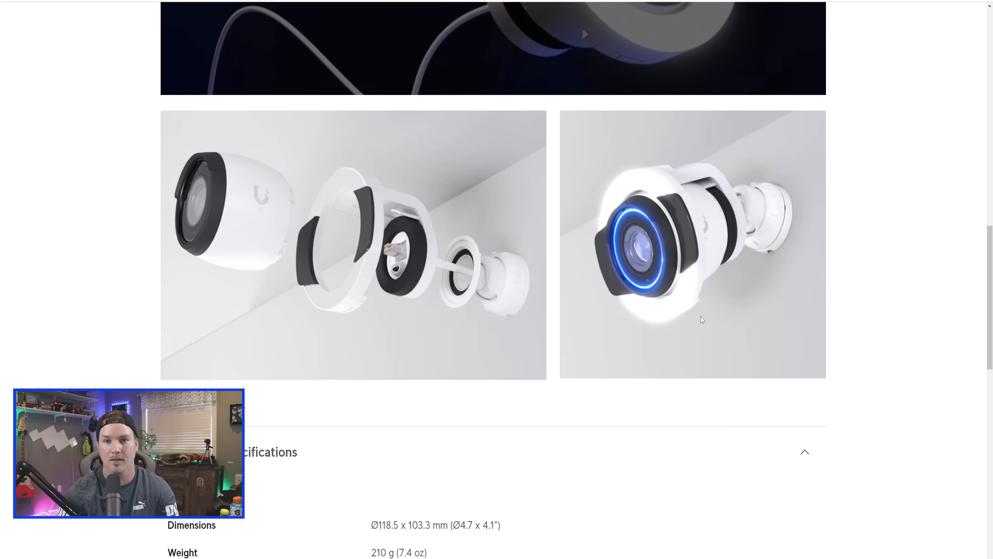
scroll(up, 3)
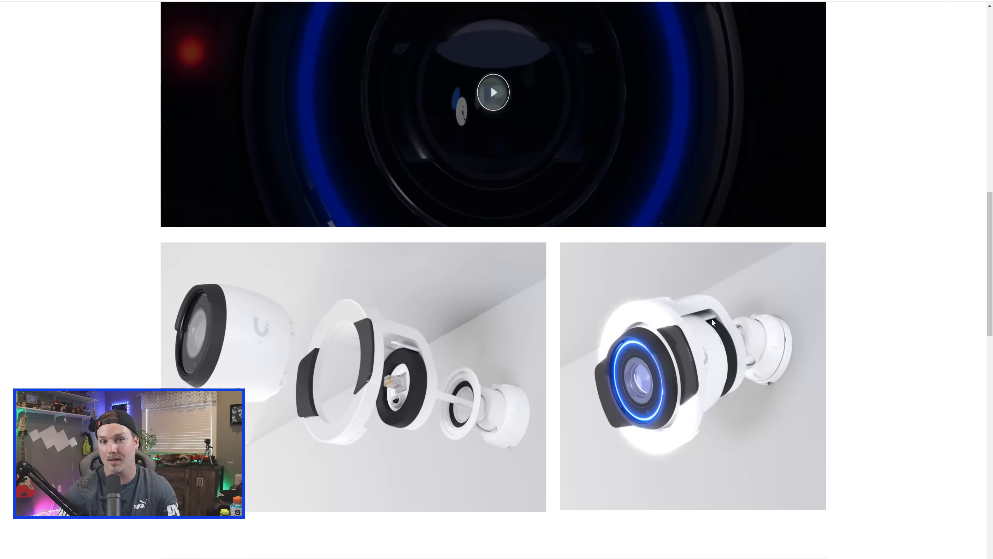
scroll(down, 3)
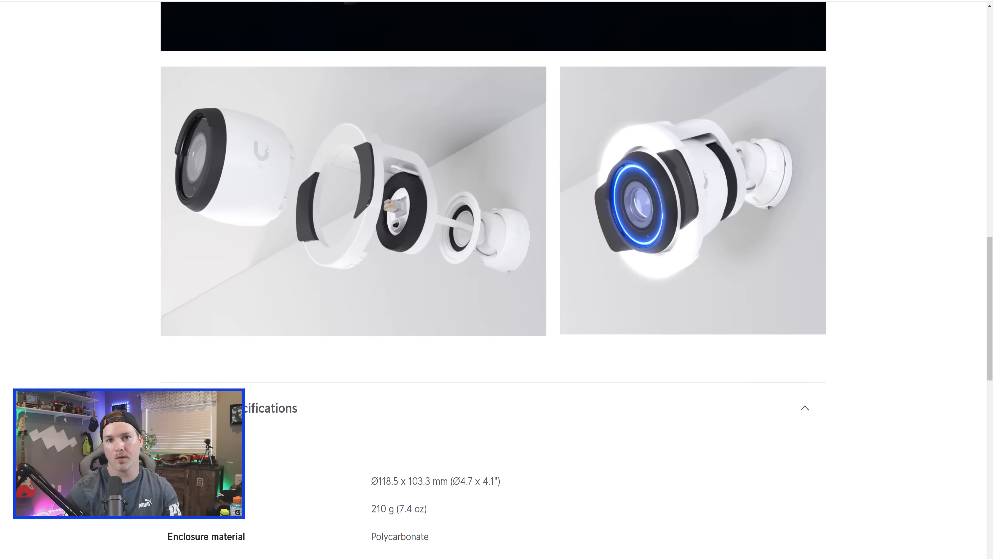